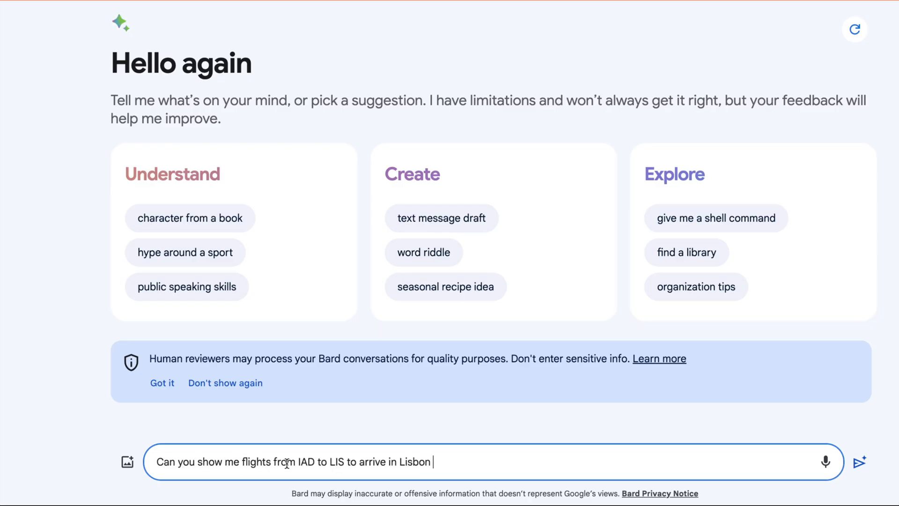
Send the IAD-to-Lisbon flights question arriving November 12 with hotels close to Lisbon city center.
{"action": "type", "text": "on November 2"}
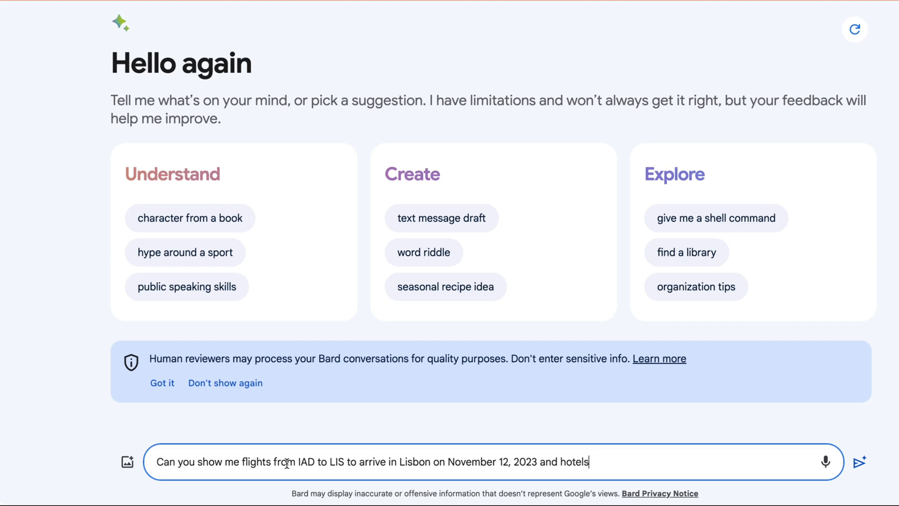
{"action": "type", "text": "close to Lisbon C"}
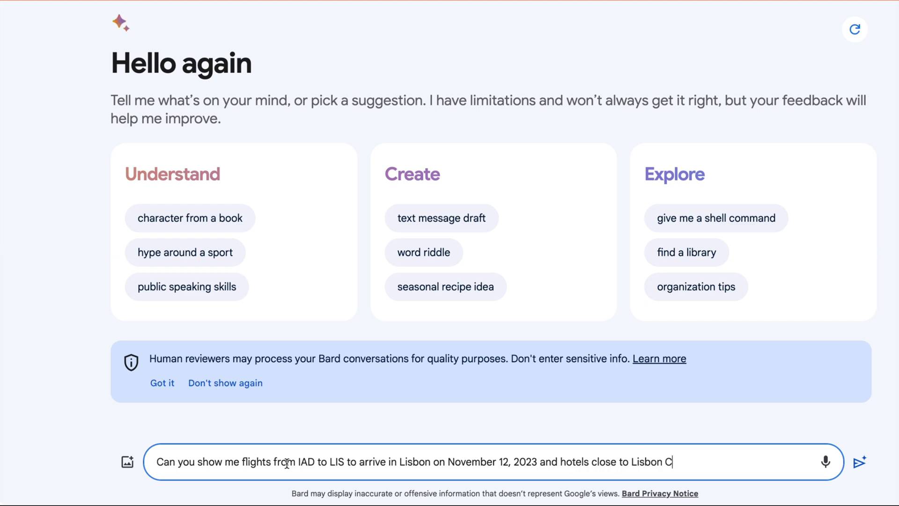
{"action": "type", "text": "ity center"}
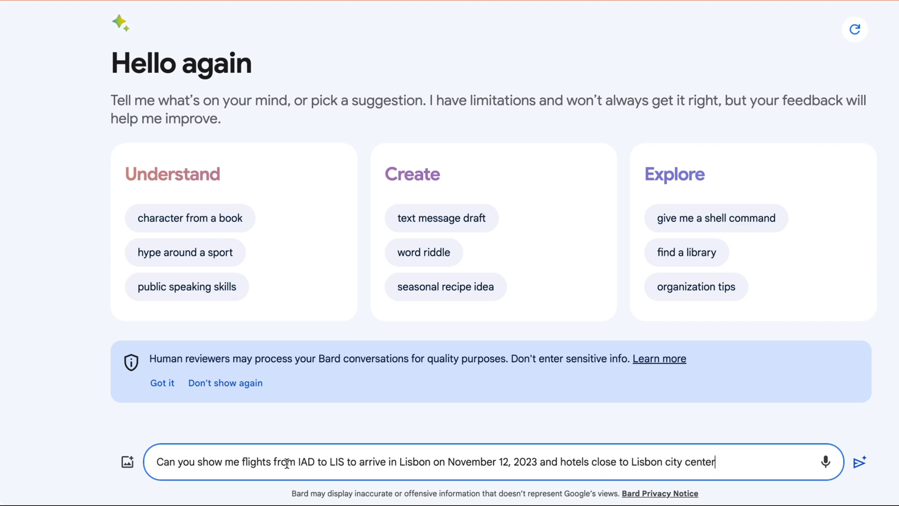
{"action": "left_click", "coordinate": [859, 463]}
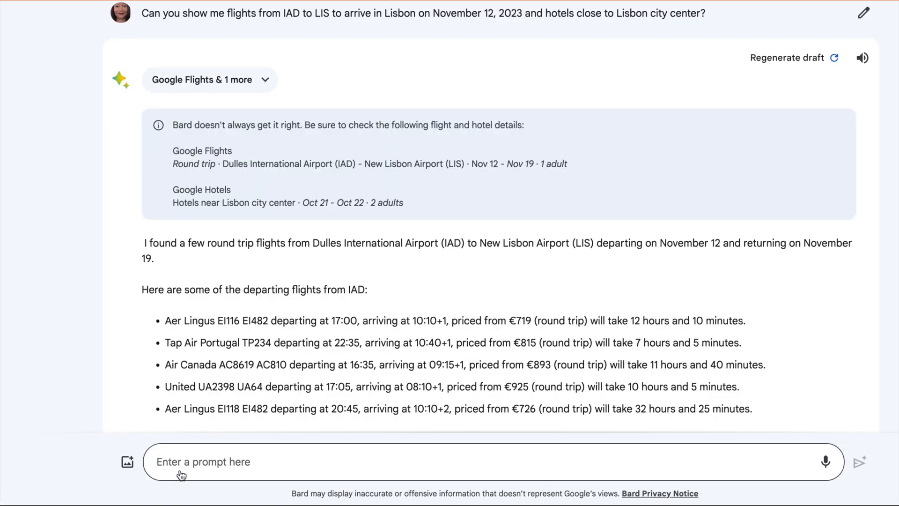
{"action": "mouse_move", "coordinate": [280, 146]}
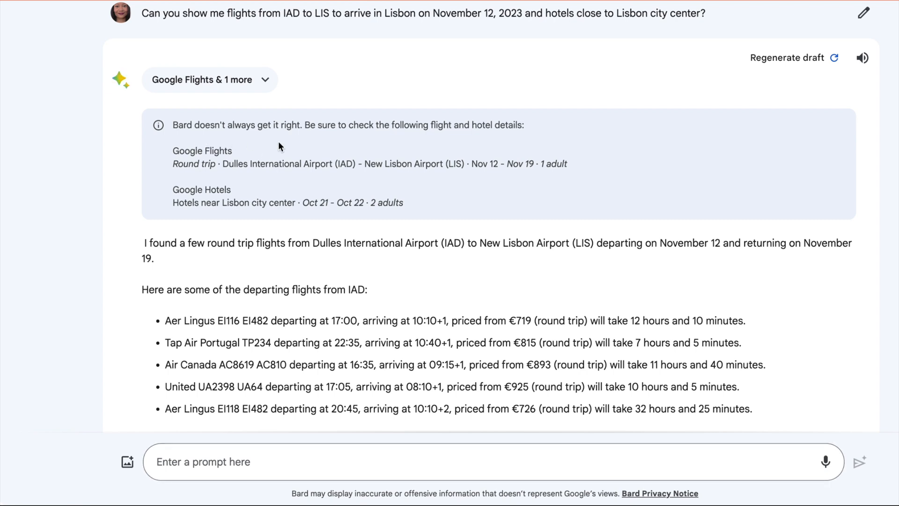
Scroll through Bard's flight options, five Lisbon hotels with nightly prices, and the Google Flights card.
{"action": "scroll", "scroll_direction": "down", "scroll_amount": 3}
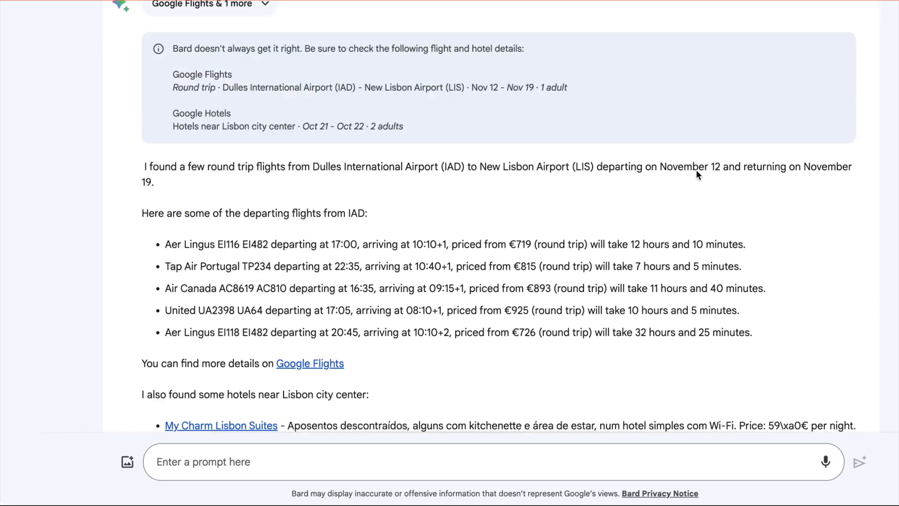
{"action": "mouse_move", "coordinate": [723, 185]}
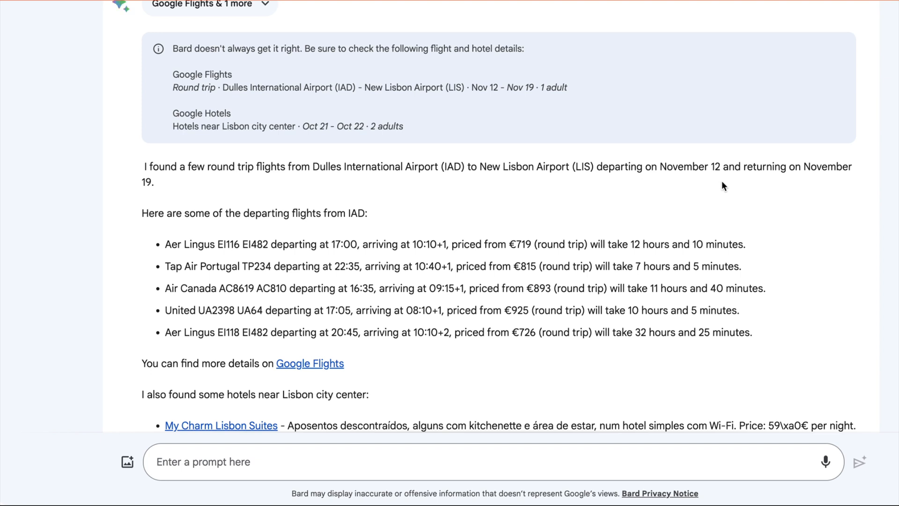
{"action": "mouse_move", "coordinate": [826, 188]}
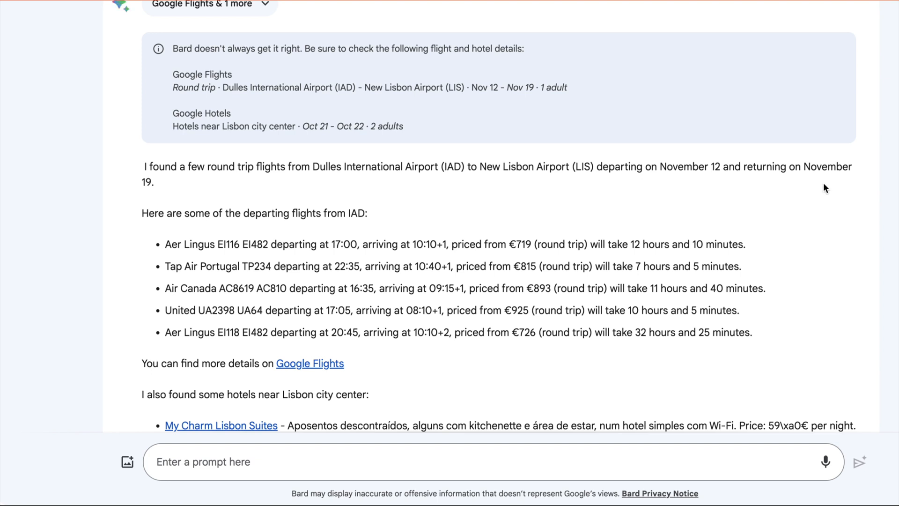
{"action": "mouse_move", "coordinate": [522, 256]}
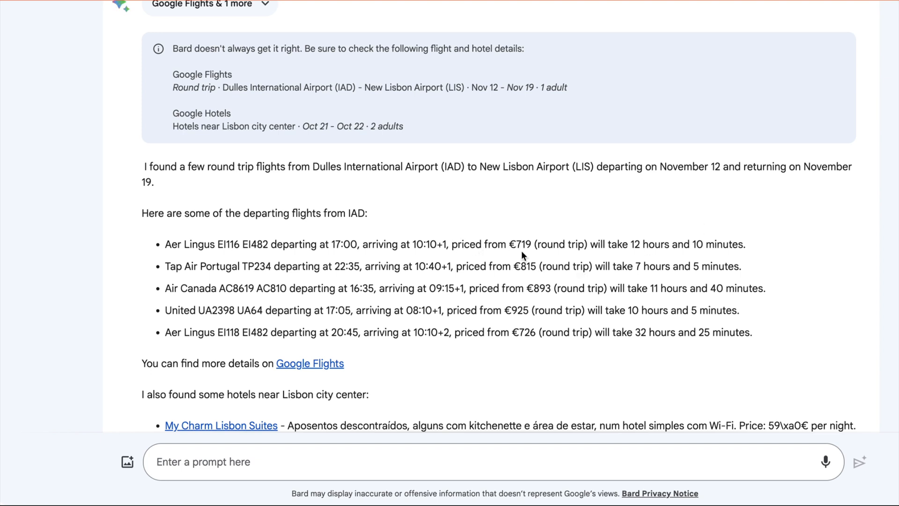
{"action": "mouse_move", "coordinate": [723, 258]}
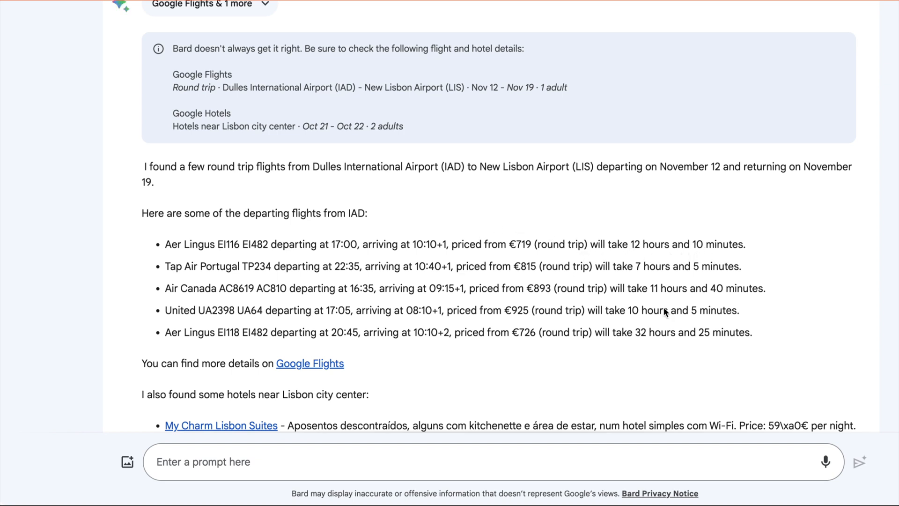
{"action": "mouse_move", "coordinate": [638, 279]}
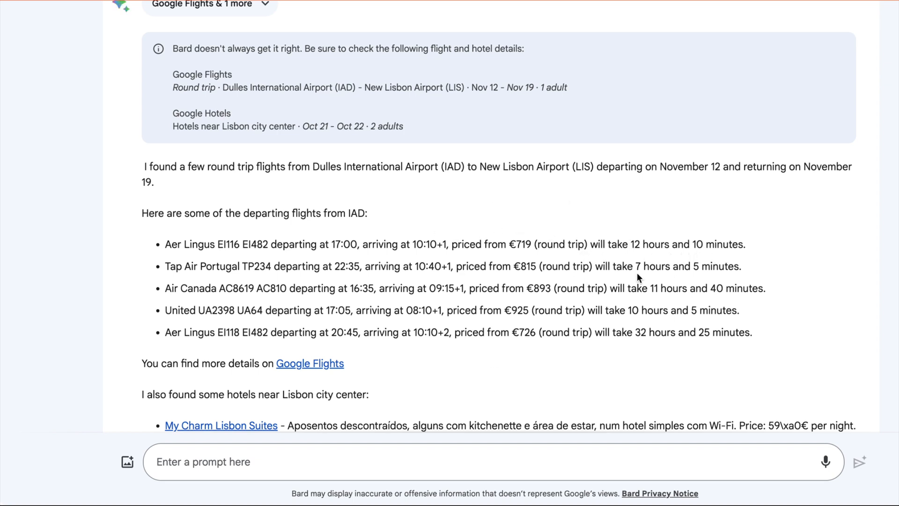
{"action": "scroll", "scroll_direction": "down", "scroll_amount": 3}
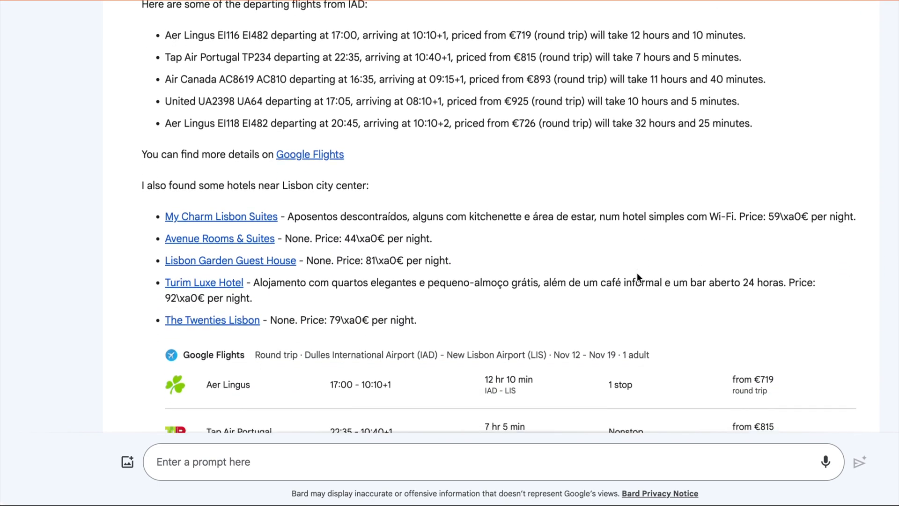
{"action": "scroll", "scroll_direction": "down", "scroll_amount": 3}
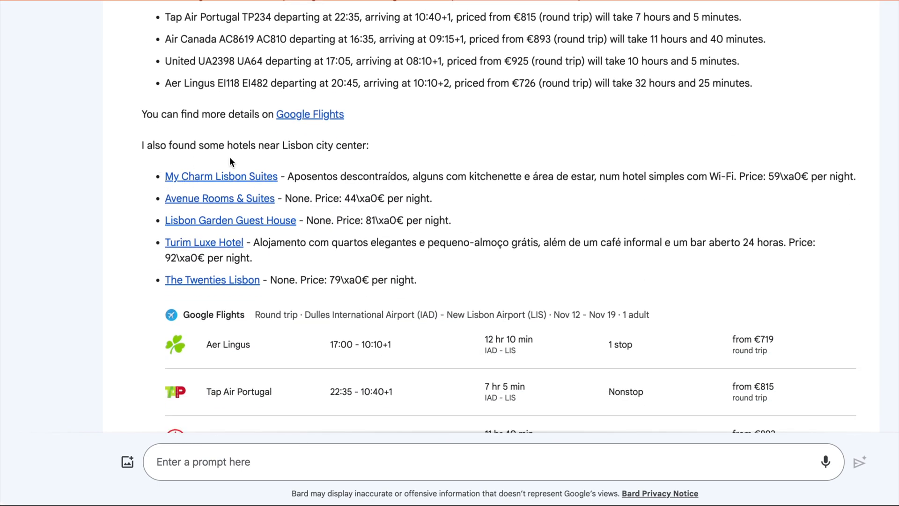
{"action": "mouse_move", "coordinate": [386, 167]}
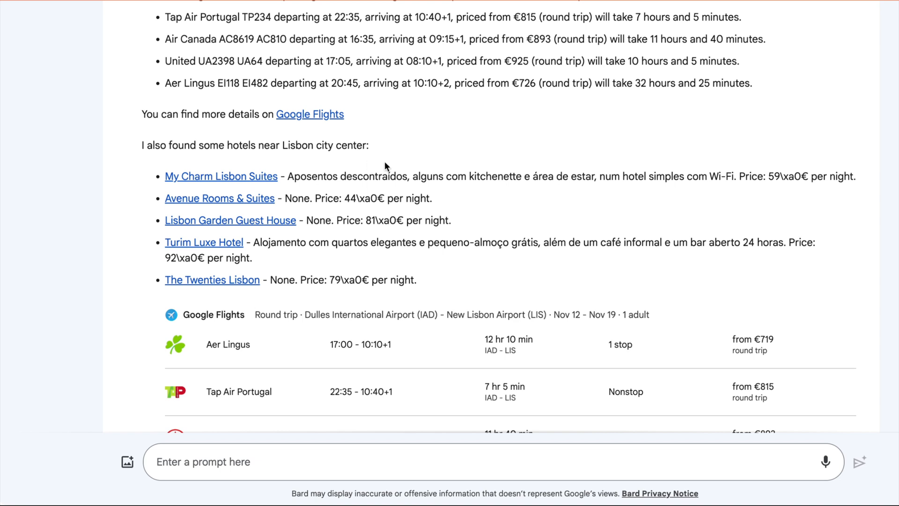
{"action": "mouse_move", "coordinate": [230, 188]}
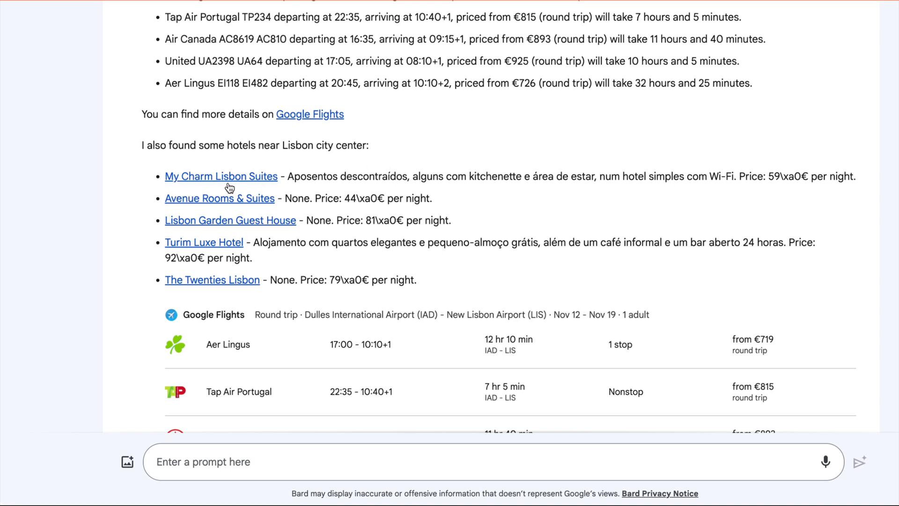
{"action": "mouse_move", "coordinate": [403, 237]}
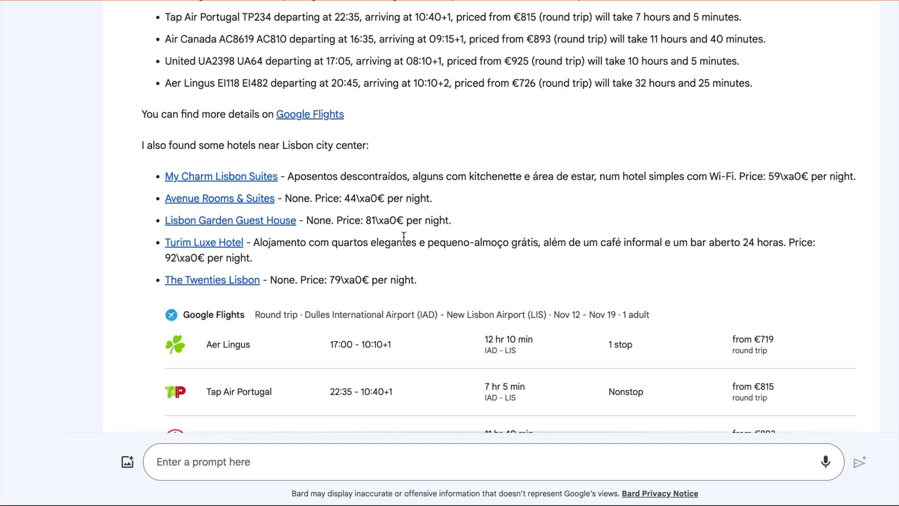
{"action": "scroll", "scroll_direction": "down", "scroll_amount": 3}
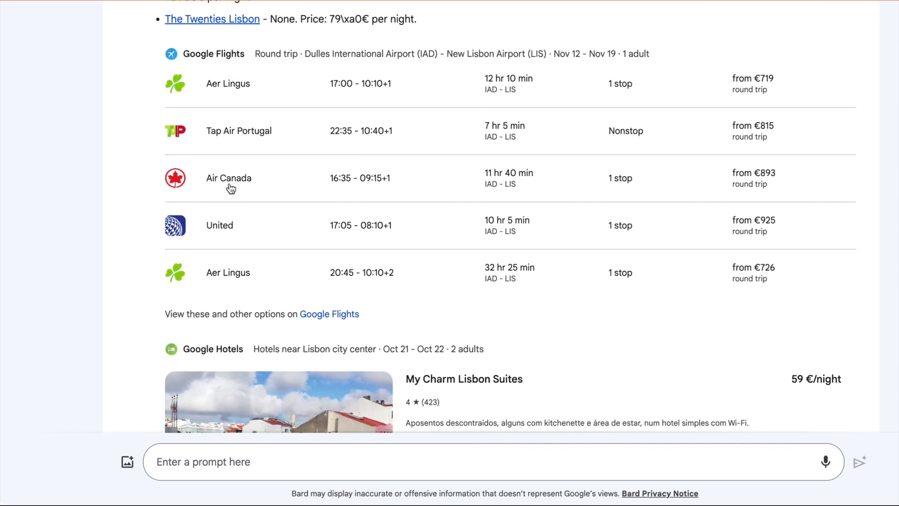
{"action": "scroll", "scroll_direction": "down", "scroll_amount": 3}
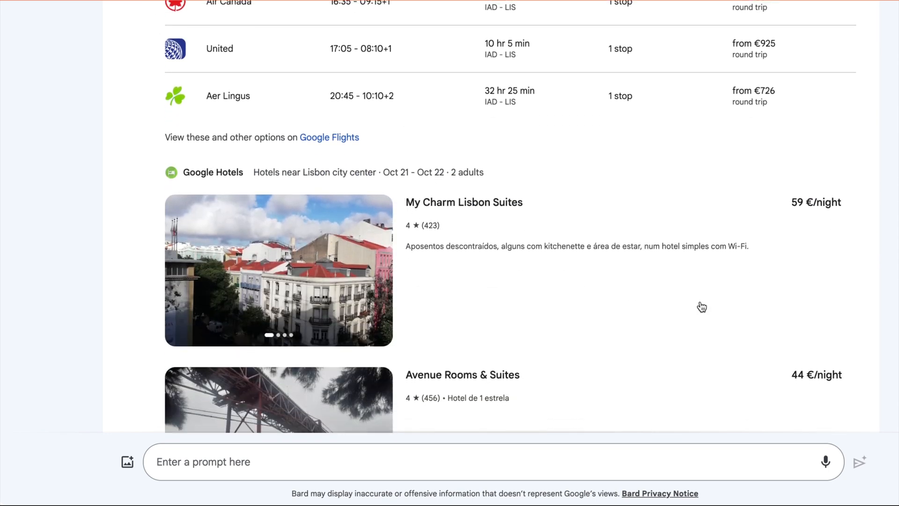
{"action": "mouse_move", "coordinate": [764, 275]}
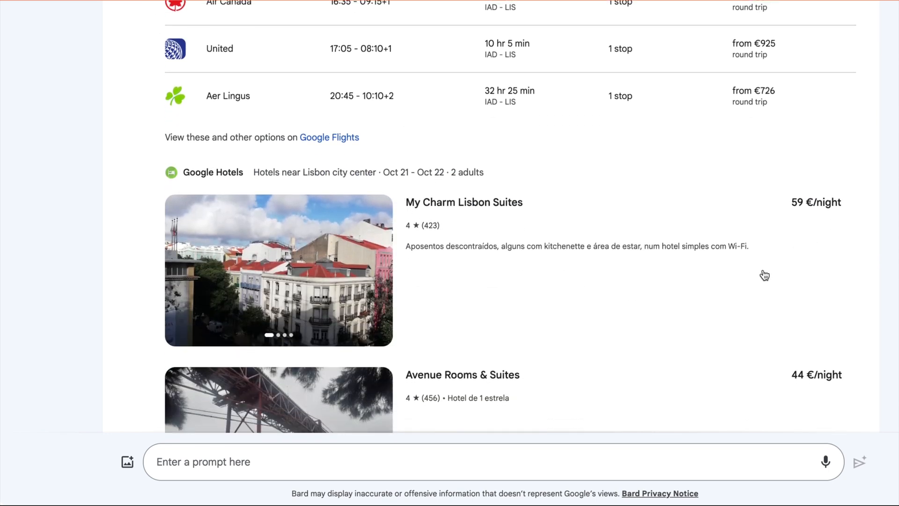
{"action": "scroll", "scroll_direction": "down", "scroll_amount": 3}
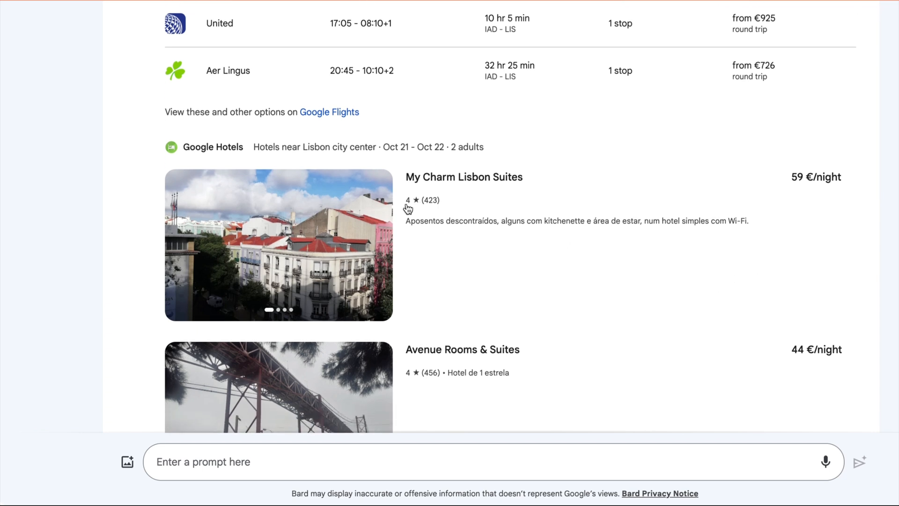
{"action": "mouse_move", "coordinate": [432, 213]}
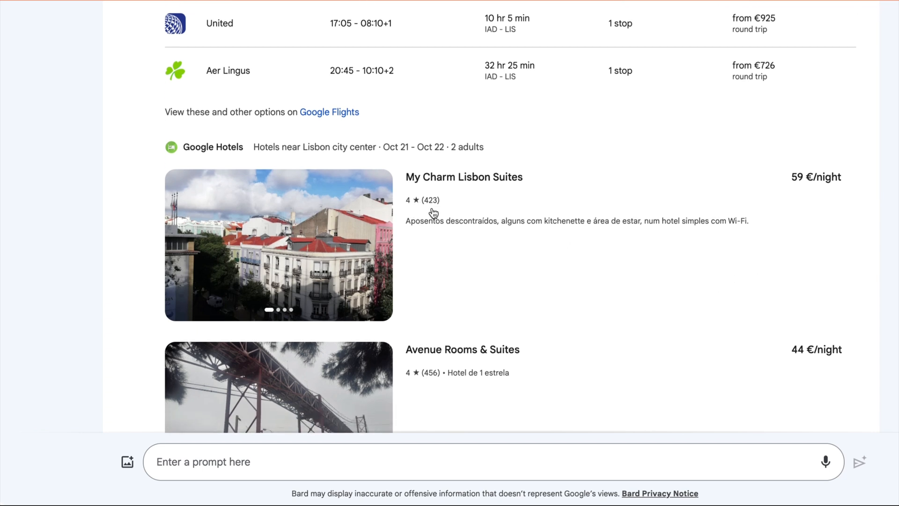
{"action": "scroll", "scroll_direction": "down", "scroll_amount": 3}
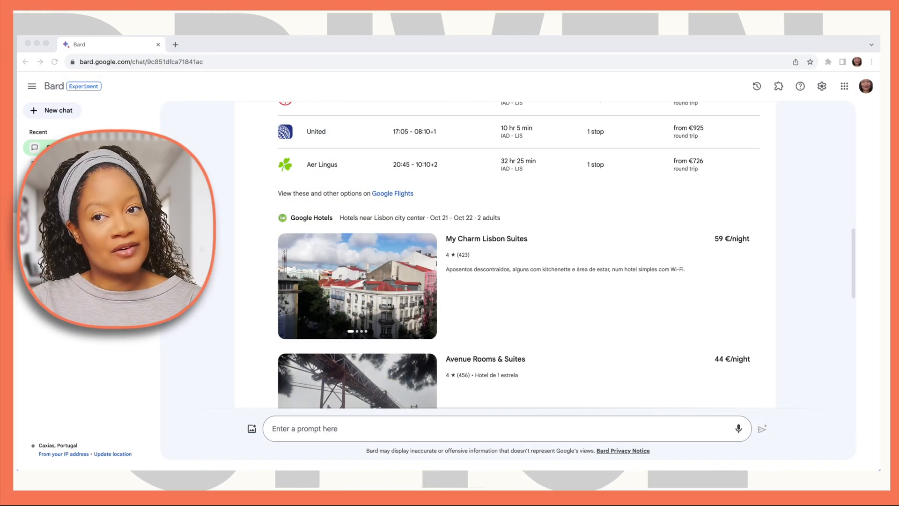
{"action": "scroll", "scroll_direction": "down", "scroll_amount": 3}
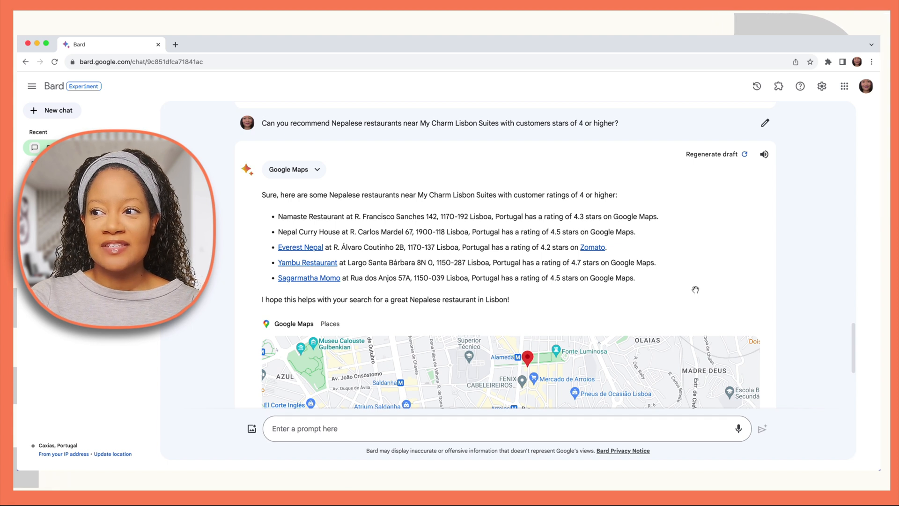
{"action": "mouse_move", "coordinate": [347, 225]}
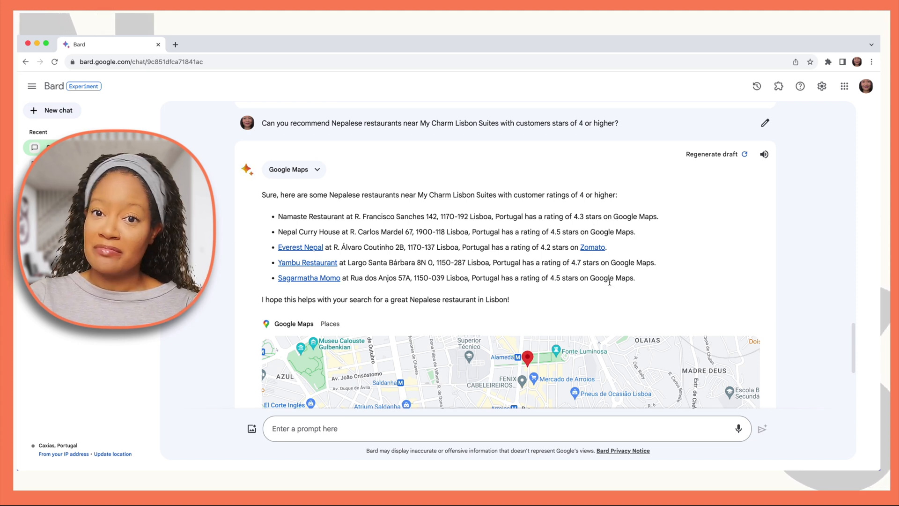
{"action": "mouse_move", "coordinate": [608, 251]}
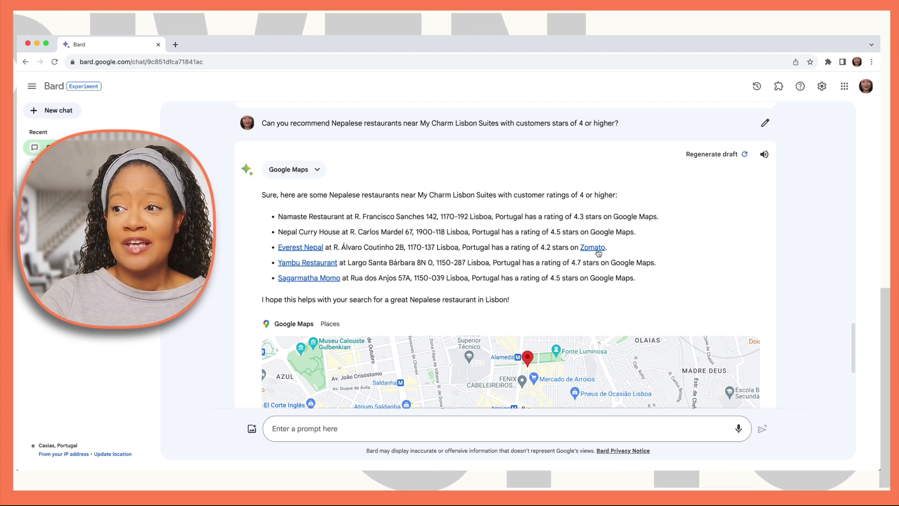
{"action": "scroll", "scroll_direction": "down", "scroll_amount": 3}
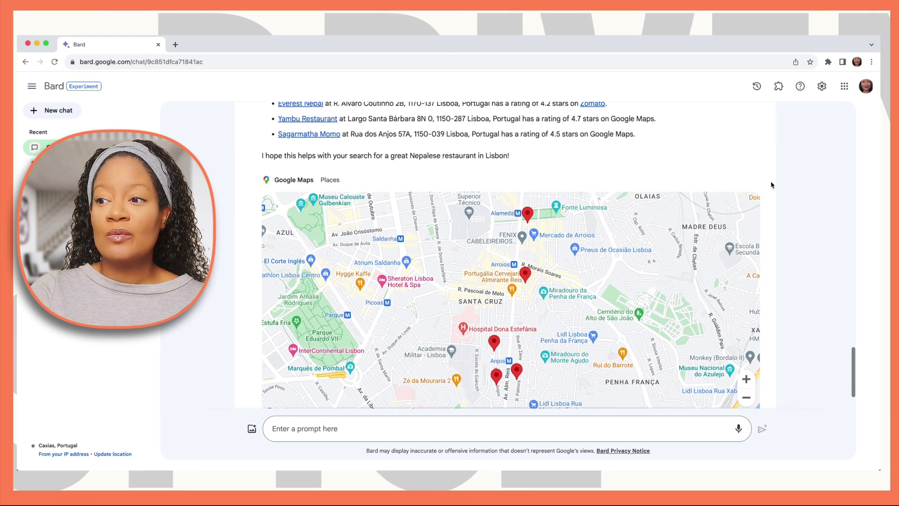
{"action": "scroll", "scroll_direction": "down", "scroll_amount": 3}
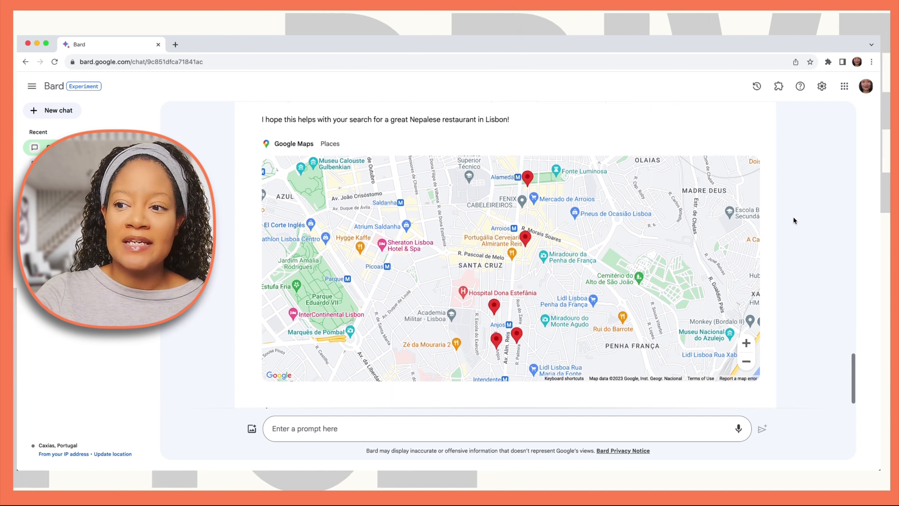
{"action": "scroll", "scroll_direction": "down", "scroll_amount": 3}
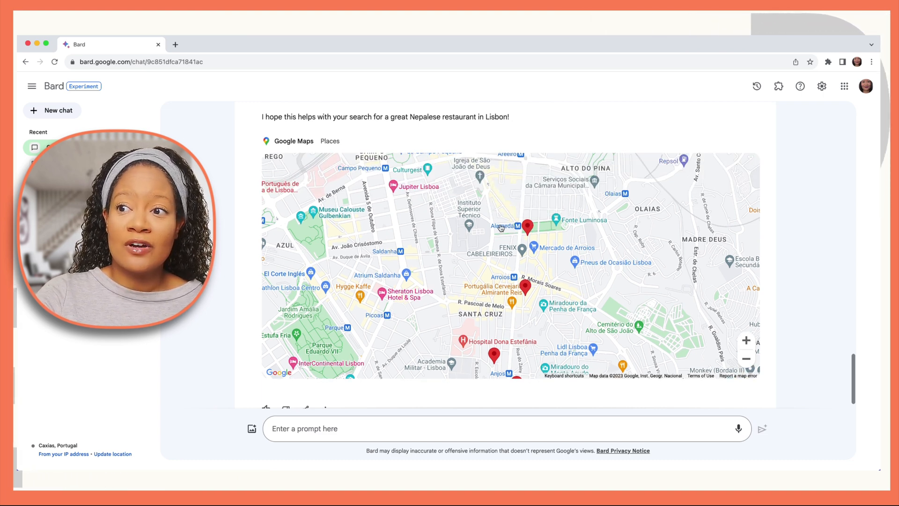
{"action": "scroll", "scroll_direction": "down", "scroll_amount": 3}
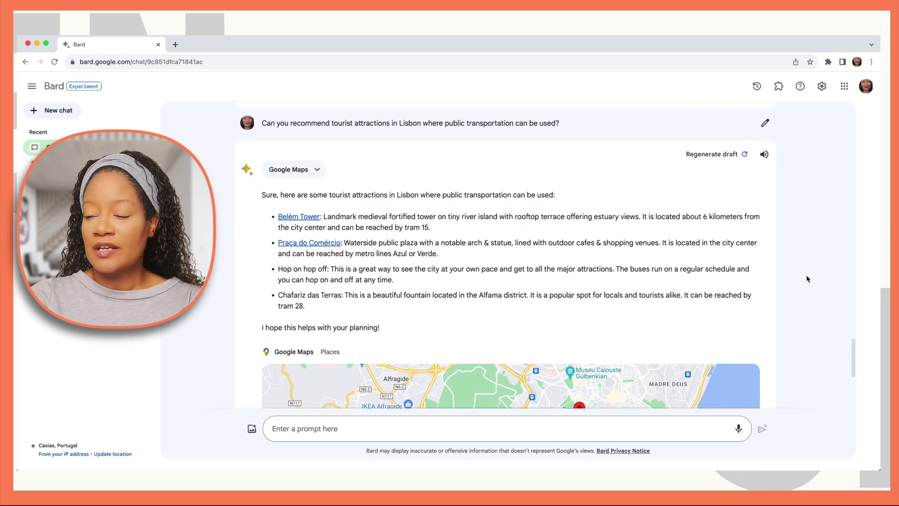
Scroll through Bard's reply to review the Lisbon itinerary with flight, hotel, and Day 1 notes.
{"action": "scroll", "scroll_direction": "down", "scroll_amount": 3}
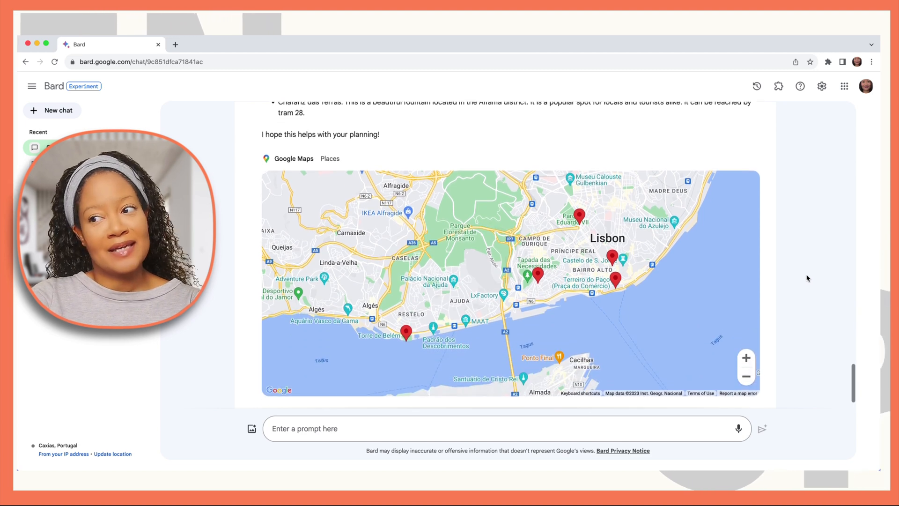
{"action": "scroll", "scroll_direction": "down", "scroll_amount": 3}
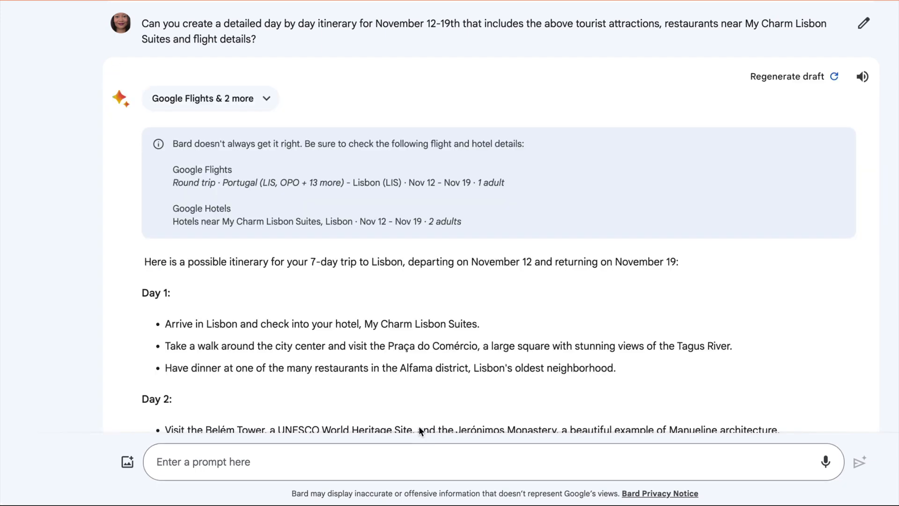
{"action": "scroll", "scroll_direction": "down", "scroll_amount": 3}
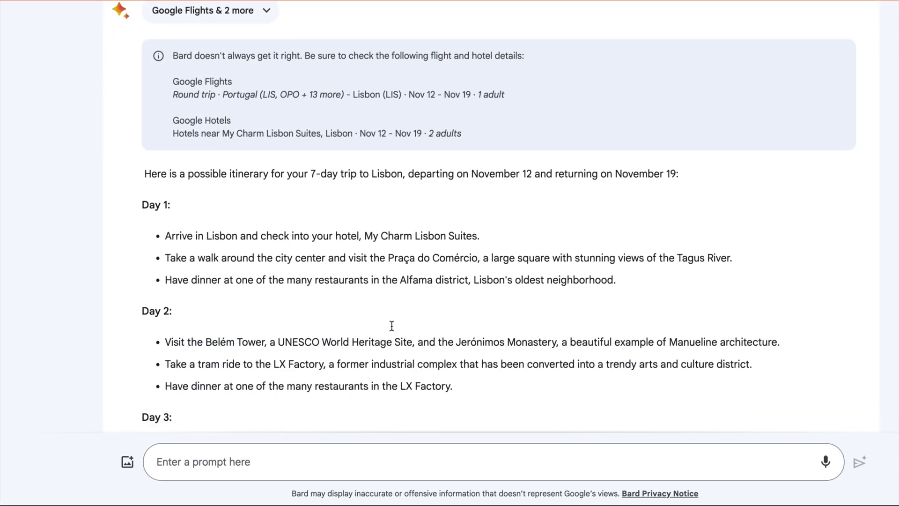
{"action": "mouse_move", "coordinate": [187, 257]}
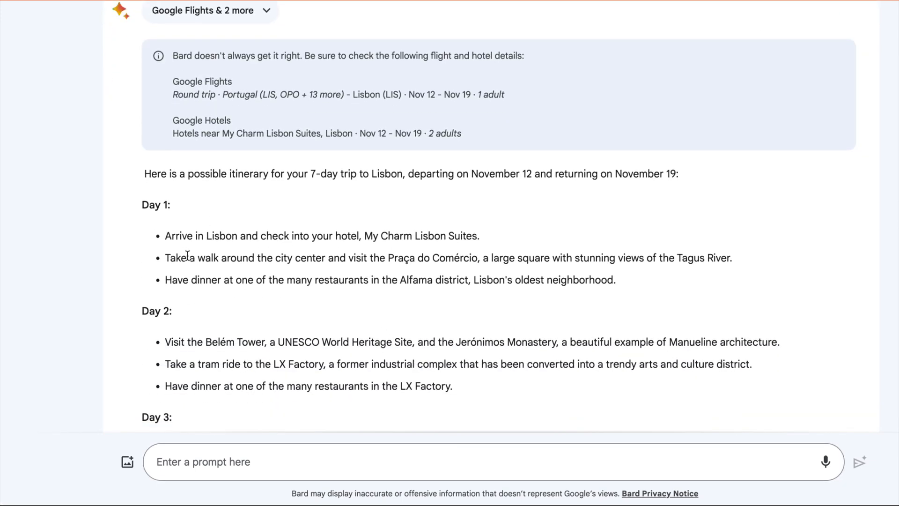
{"action": "mouse_move", "coordinate": [413, 309]}
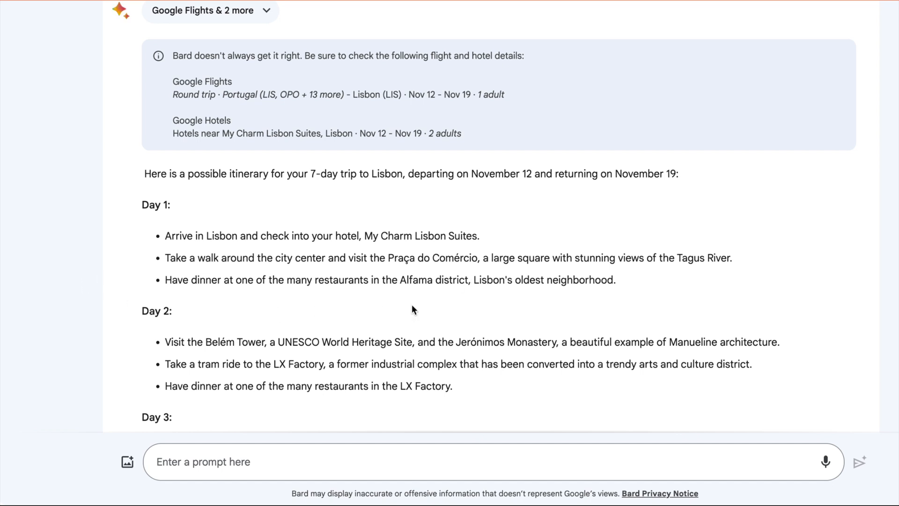
{"action": "scroll", "scroll_direction": "down", "scroll_amount": 3}
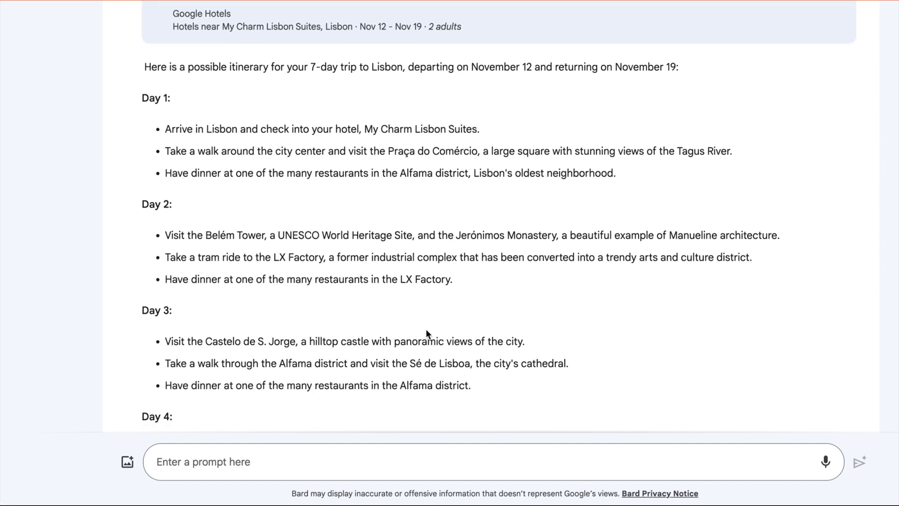
{"action": "scroll", "scroll_direction": "down", "scroll_amount": 3}
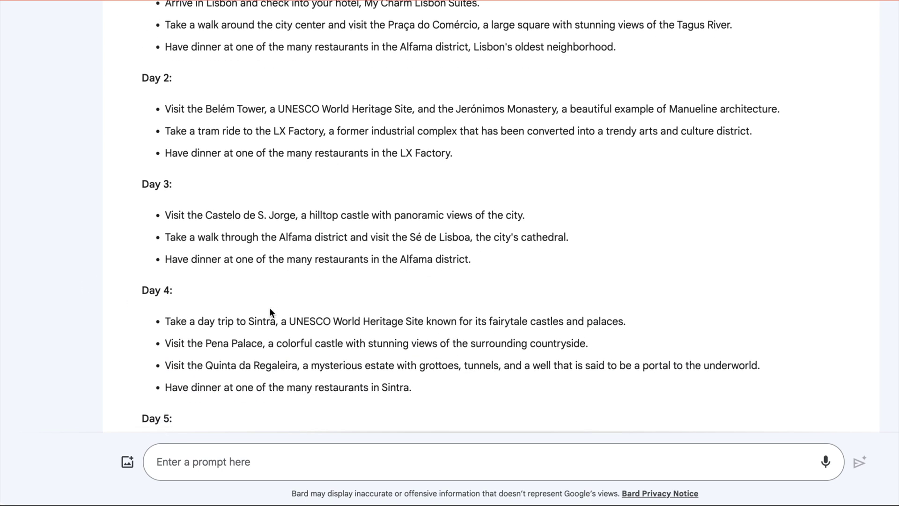
{"action": "scroll", "scroll_direction": "down", "scroll_amount": 3}
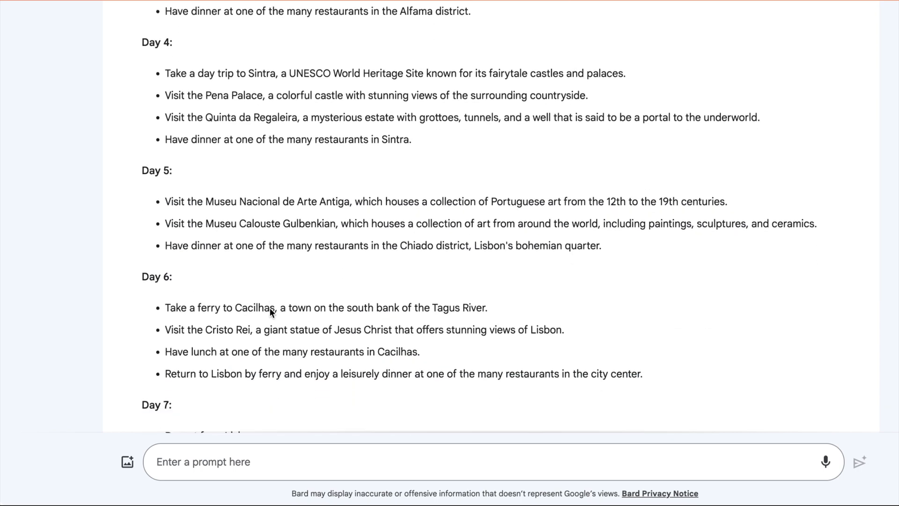
{"action": "scroll", "scroll_direction": "down", "scroll_amount": 3}
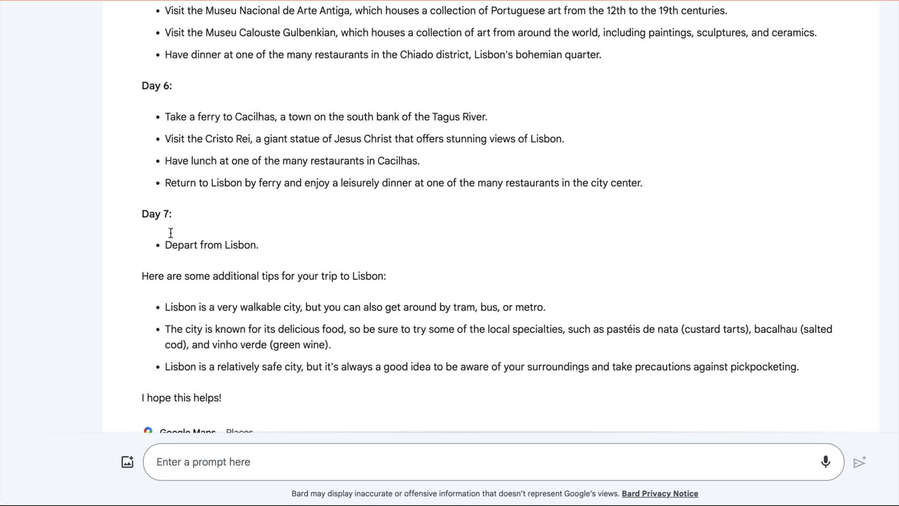
{"action": "scroll", "scroll_direction": "down", "scroll_amount": 3}
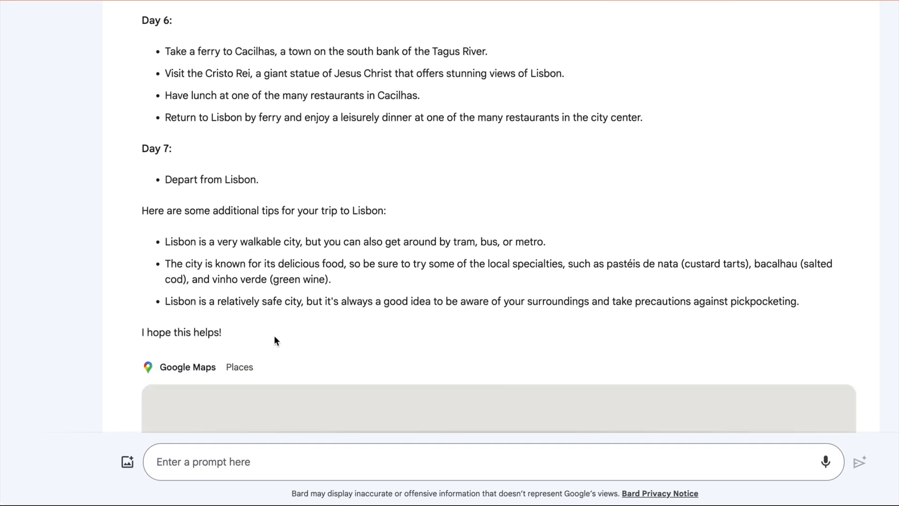
{"action": "scroll", "scroll_direction": "down", "scroll_amount": 3}
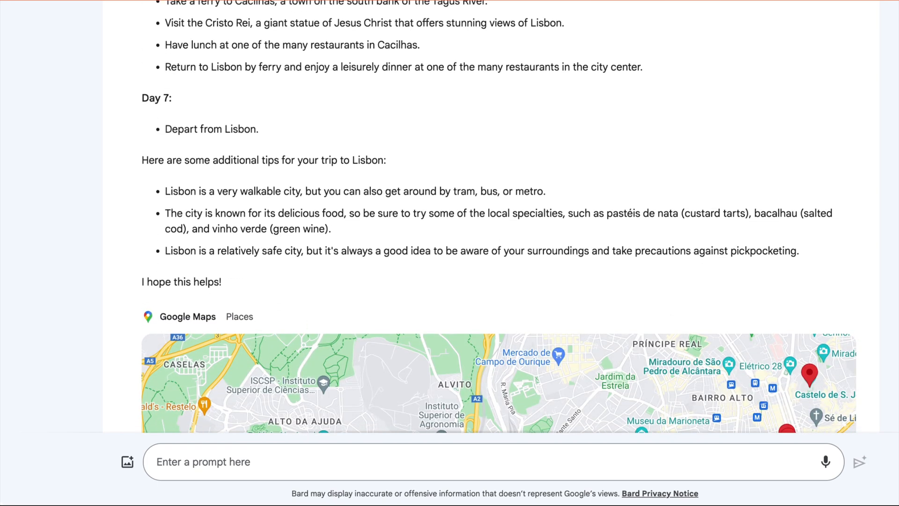
{"action": "scroll", "scroll_direction": "down", "scroll_amount": 3}
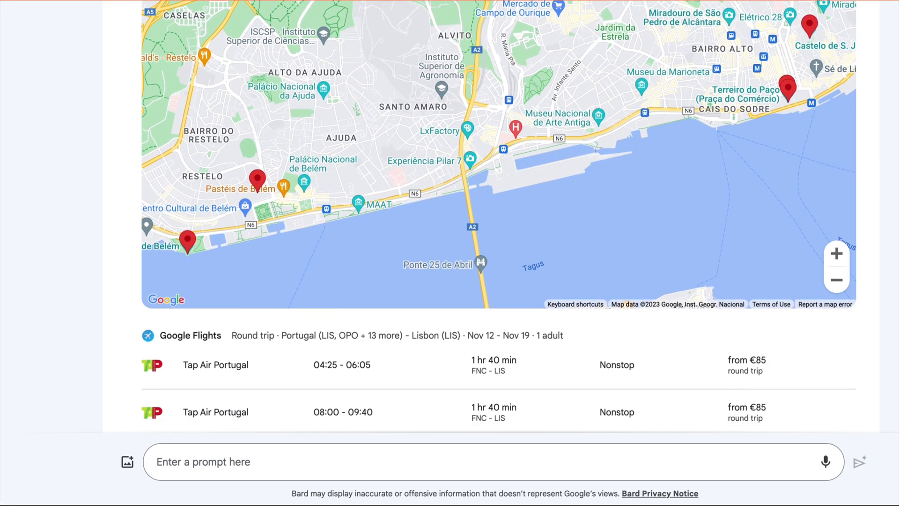
{"action": "scroll", "scroll_direction": "down", "scroll_amount": 3}
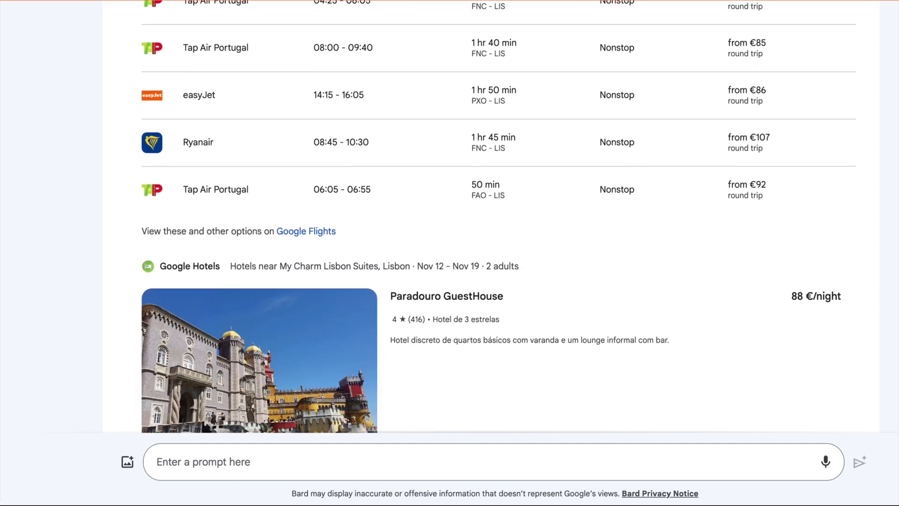
{"action": "scroll", "scroll_direction": "down", "scroll_amount": 3}
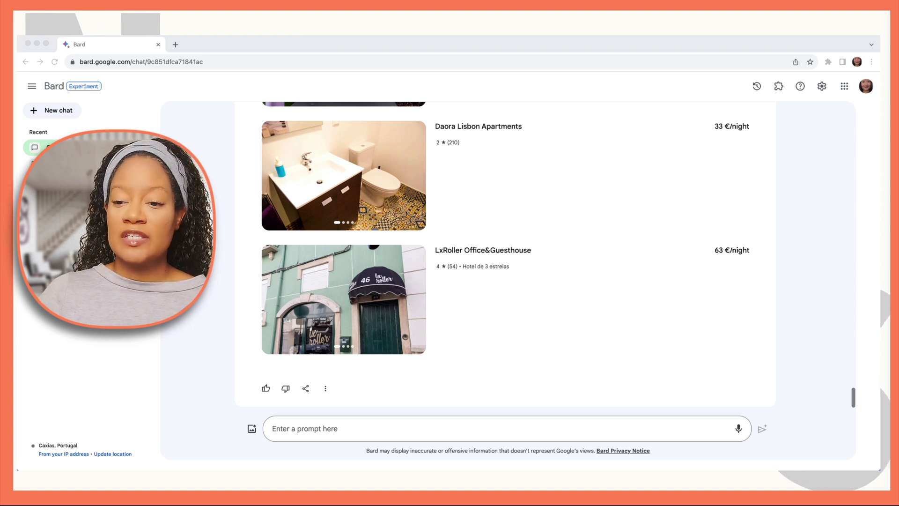
Draft 'Can you pull up videos on Lisbon I can look at @' and tag YouTube.
{"action": "left_click", "coordinate": [429, 429]}
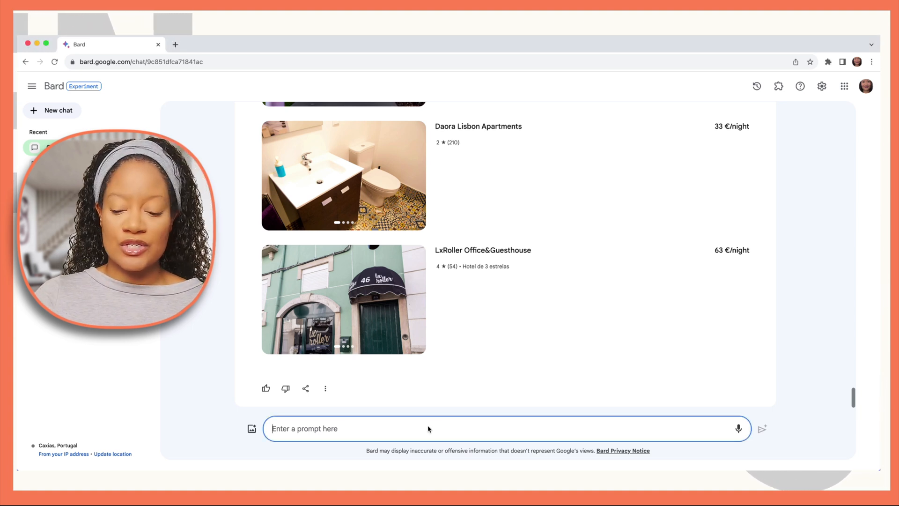
{"action": "type", "text": "Can you pull up videos on Lisbon I can look at @"}
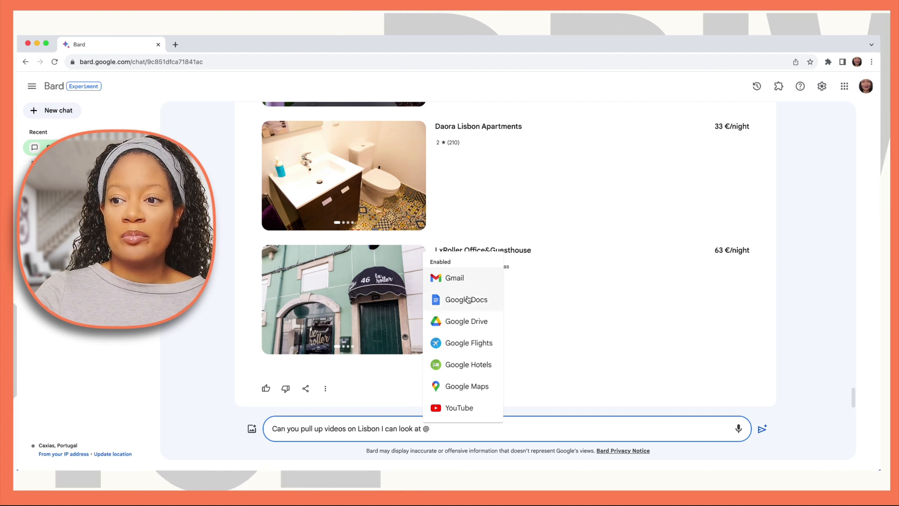
{"action": "mouse_move", "coordinate": [457, 328]}
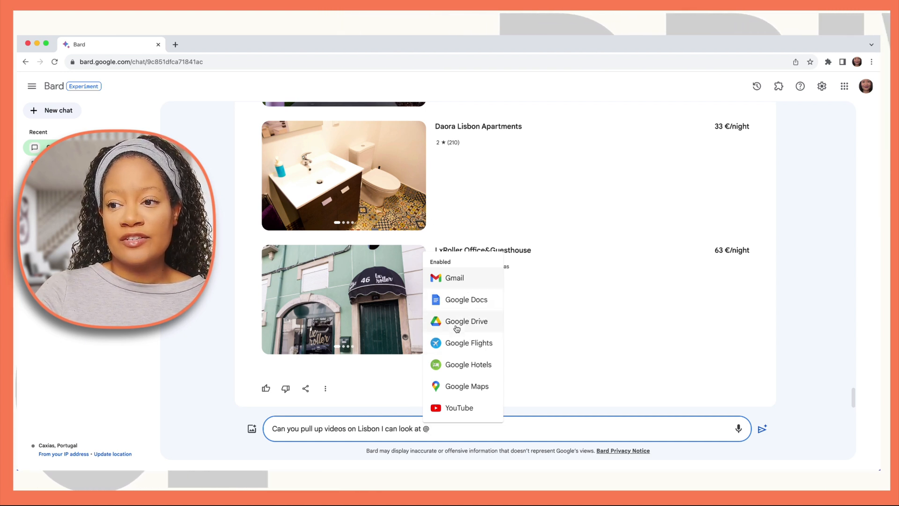
{"action": "mouse_move", "coordinate": [450, 370]}
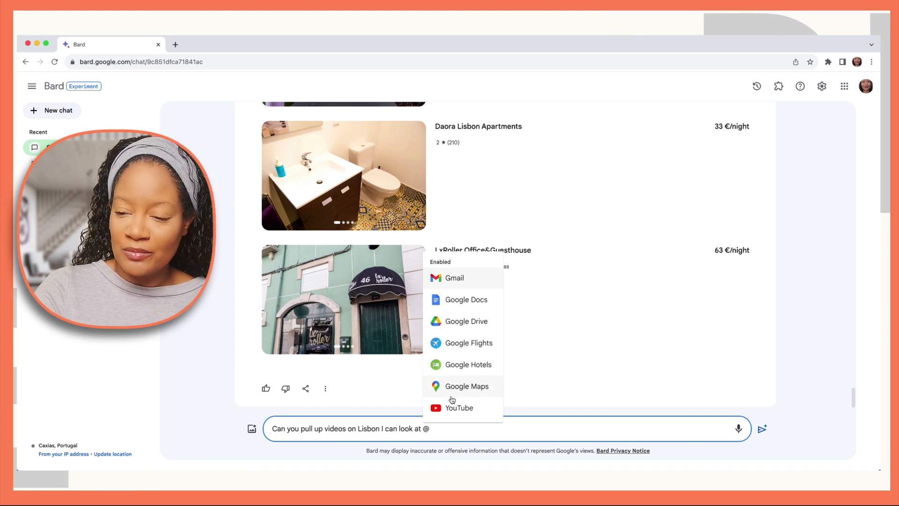
{"action": "mouse_move", "coordinate": [452, 411]}
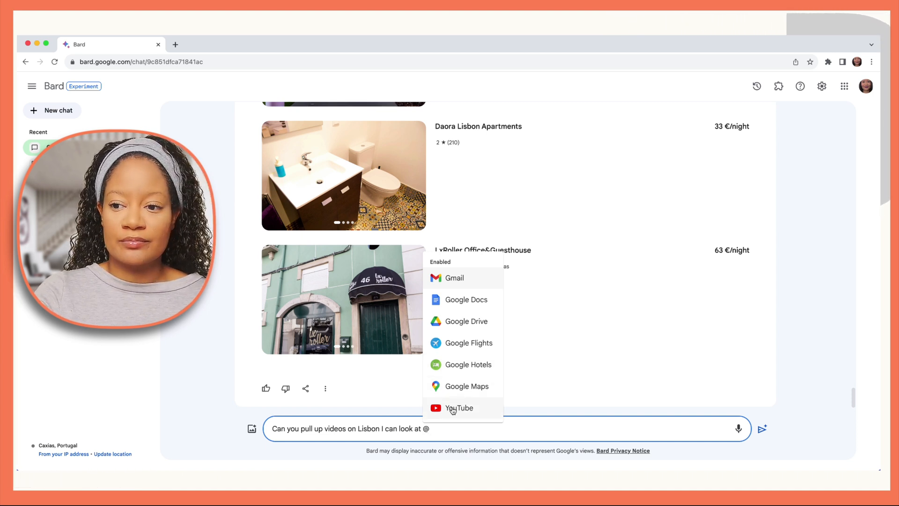
{"action": "left_click", "coordinate": [459, 407]}
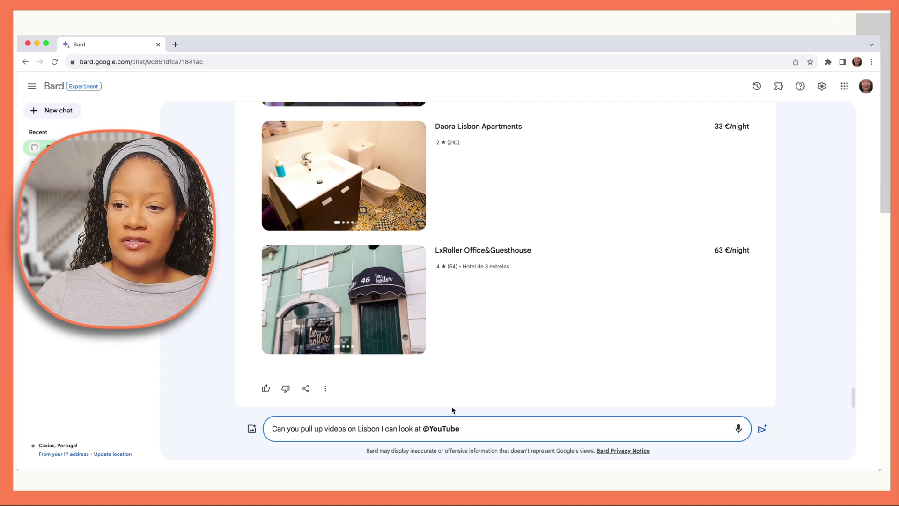
Send the Lisbon video request and scroll through the YouTube video cards.
{"action": "left_click", "coordinate": [761, 429]}
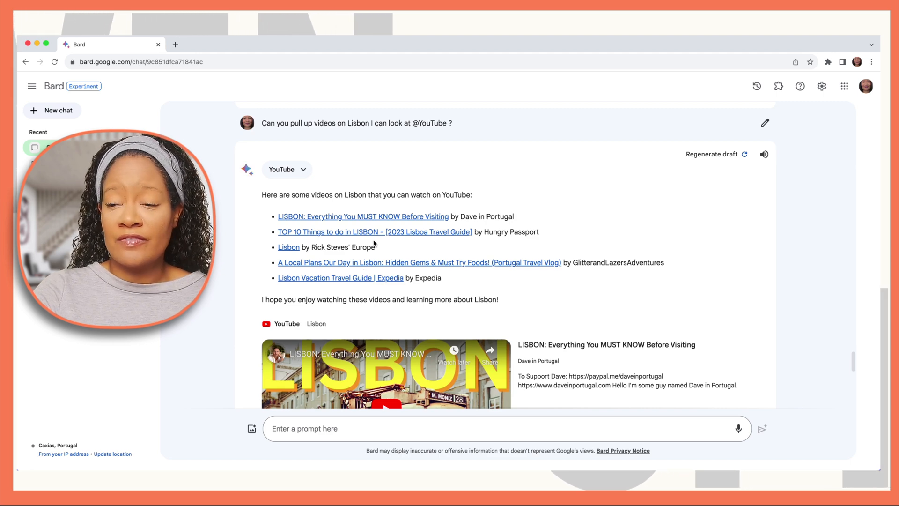
{"action": "scroll", "scroll_direction": "down", "scroll_amount": 3}
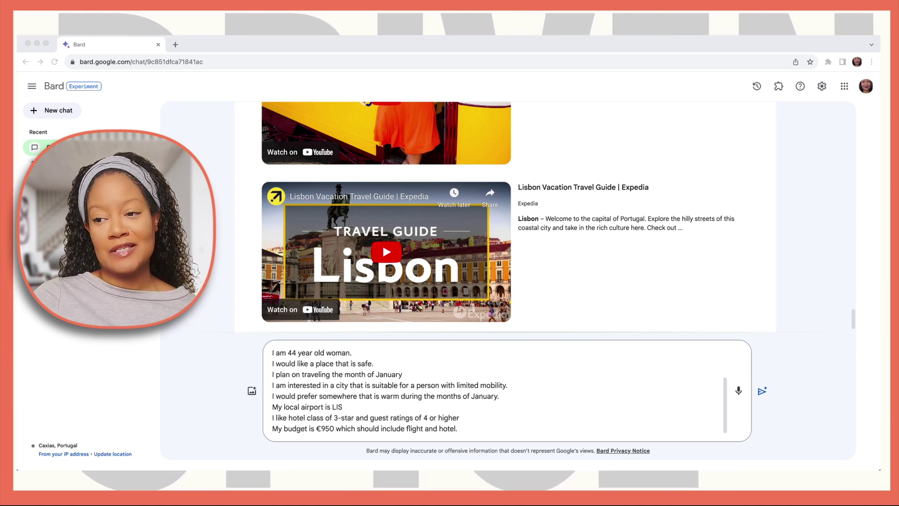
Send the January warm-destination travel profile with limited mobility, LIS departure, 3-star hotels and €950 budget.
{"action": "left_click", "coordinate": [761, 391]}
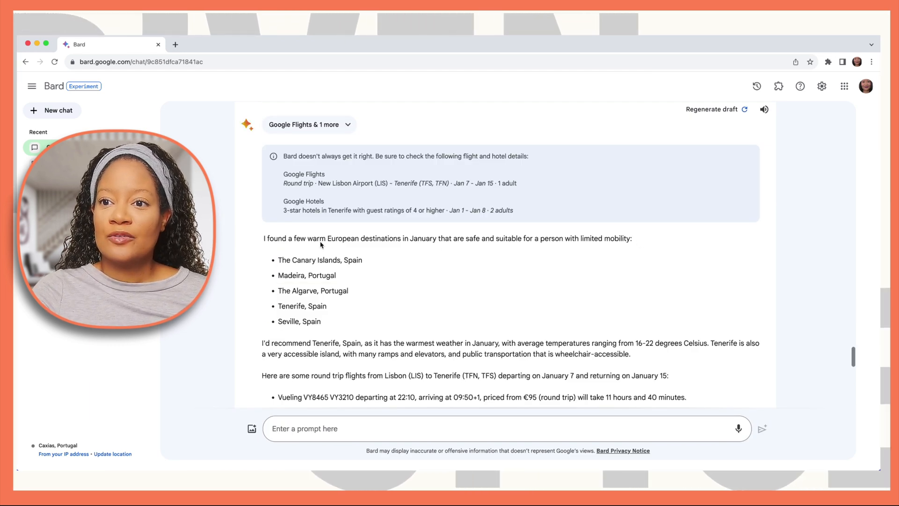
{"action": "mouse_move", "coordinate": [428, 242]}
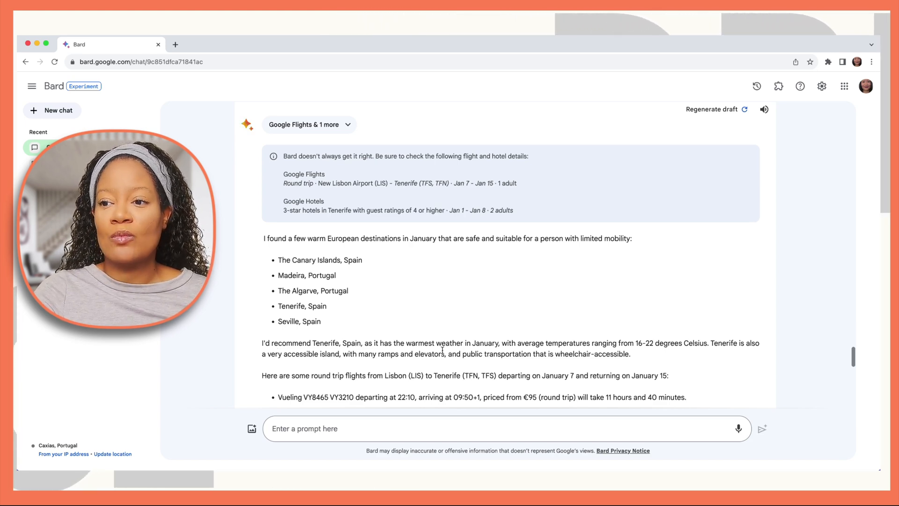
Scroll through the Tenerife recommendation, Lisbon–Tenerife flights, five 3-star hotels, and hotel photo cards.
{"action": "scroll", "scroll_direction": "down", "scroll_amount": 3}
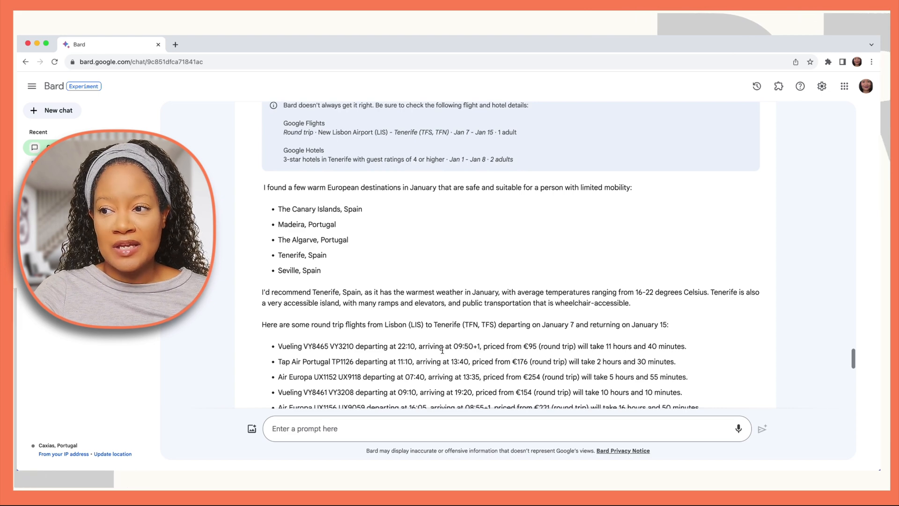
{"action": "scroll", "scroll_direction": "down", "scroll_amount": 3}
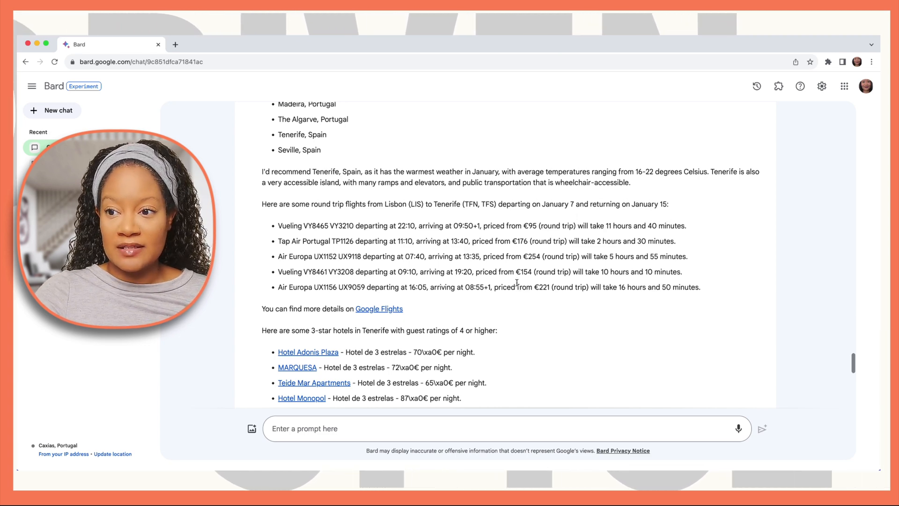
{"action": "scroll", "scroll_direction": "down", "scroll_amount": 3}
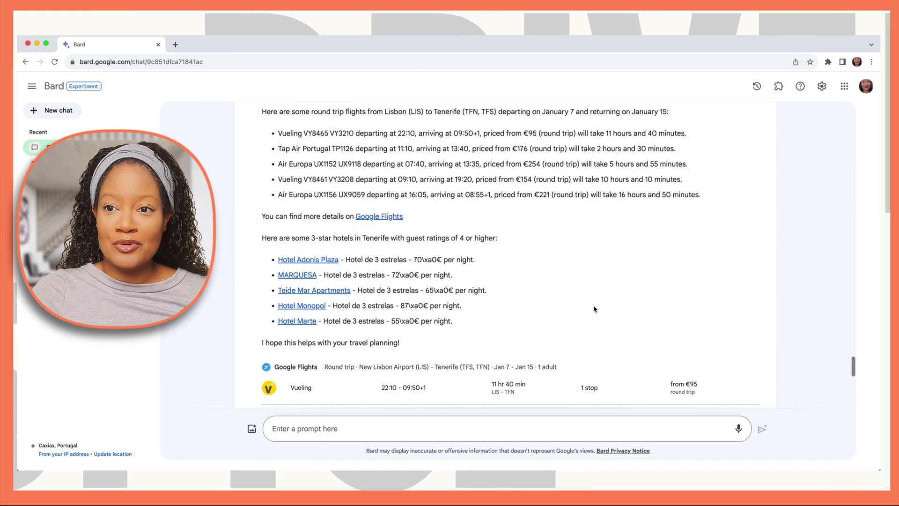
{"action": "scroll", "scroll_direction": "down", "scroll_amount": 3}
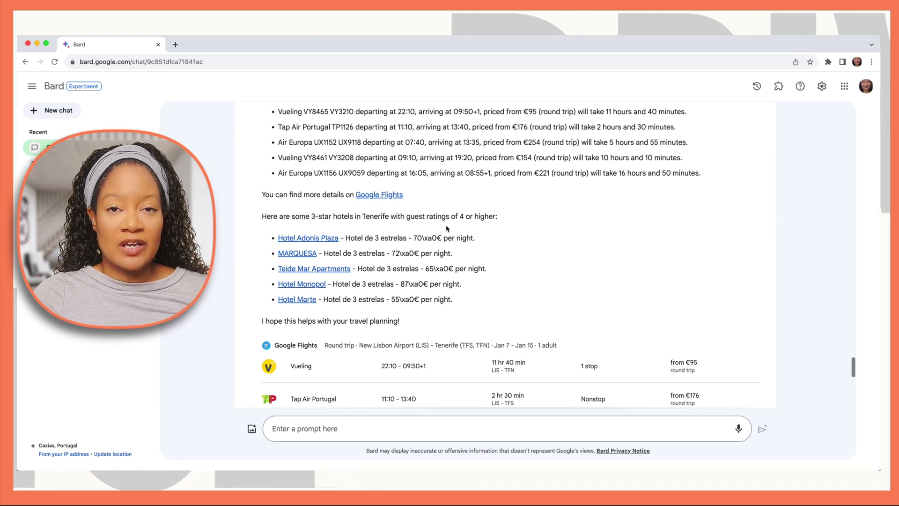
{"action": "scroll", "scroll_direction": "down", "scroll_amount": 3}
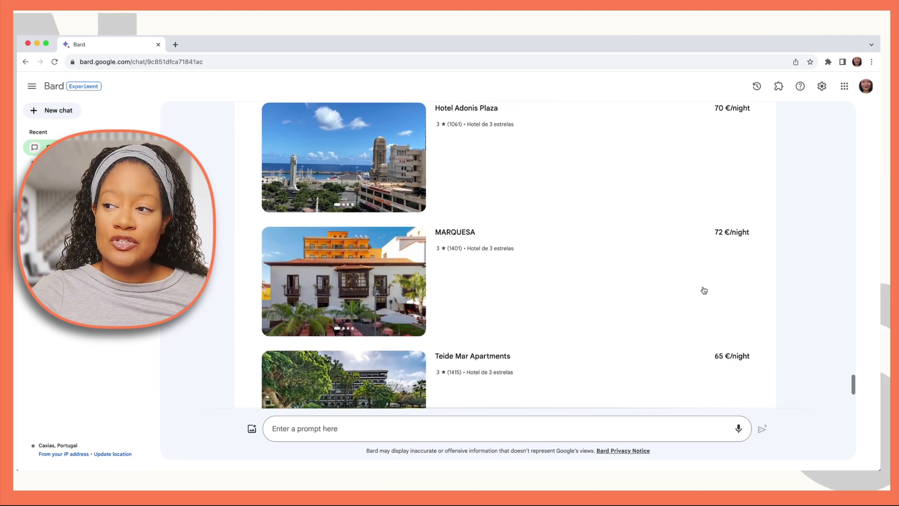
{"action": "scroll", "scroll_direction": "down", "scroll_amount": 3}
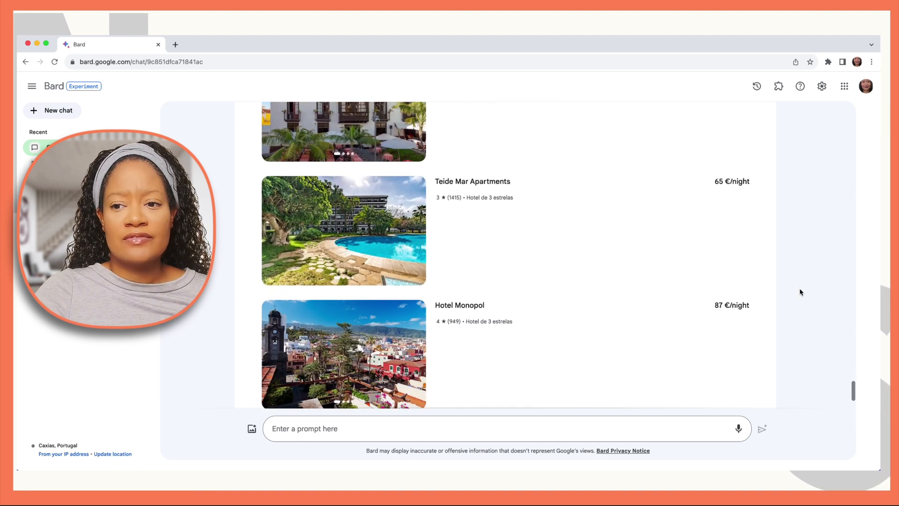
{"action": "scroll", "scroll_direction": "down", "scroll_amount": 3}
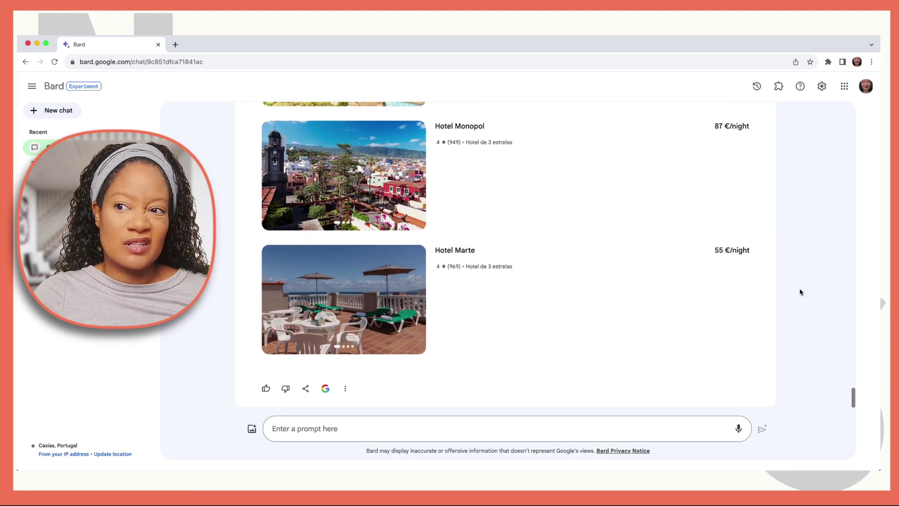